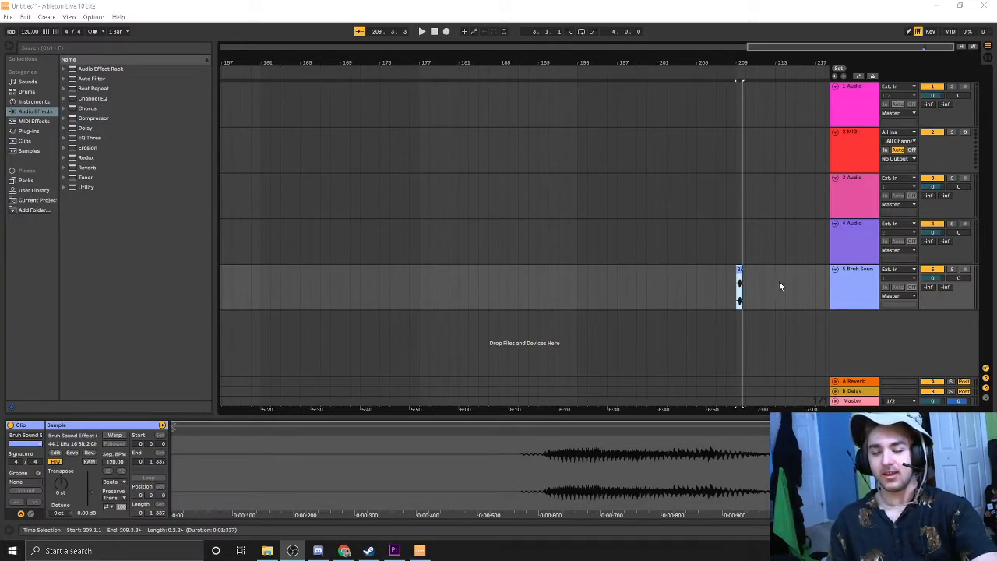
{"action": "mouse_move", "coordinate": [473, 327]}
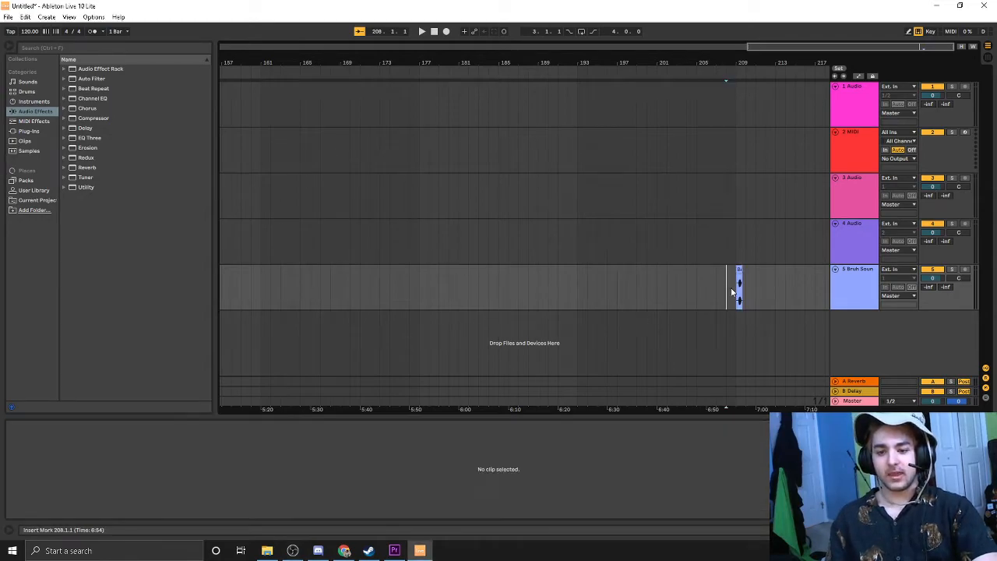
Browse Drums, then Instruments, then Sounds, and expand the Piano & Keys presets.
{"action": "left_click", "coordinate": [738, 288]}
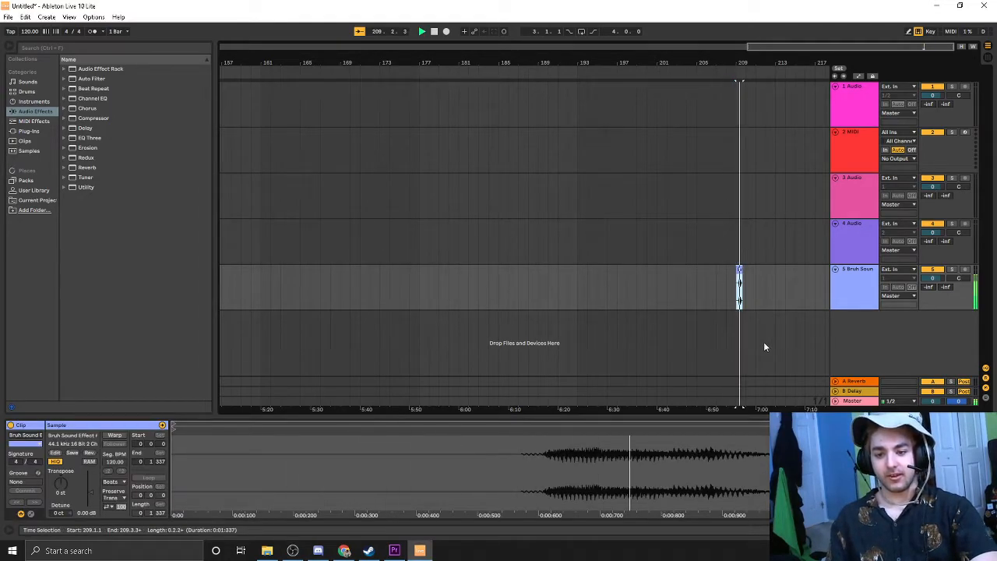
{"action": "left_click", "coordinate": [26, 90]}
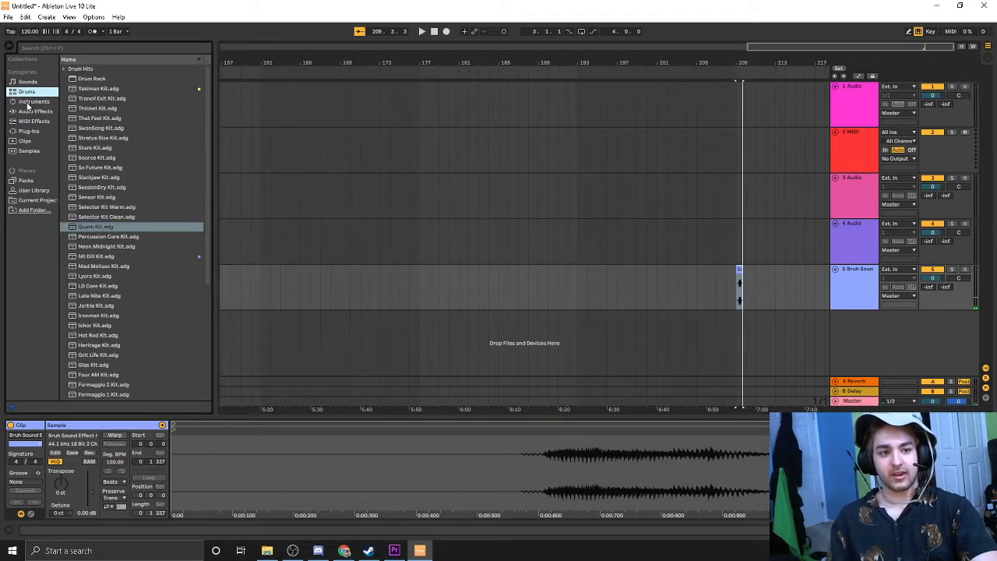
{"action": "left_click", "coordinate": [34, 102]}
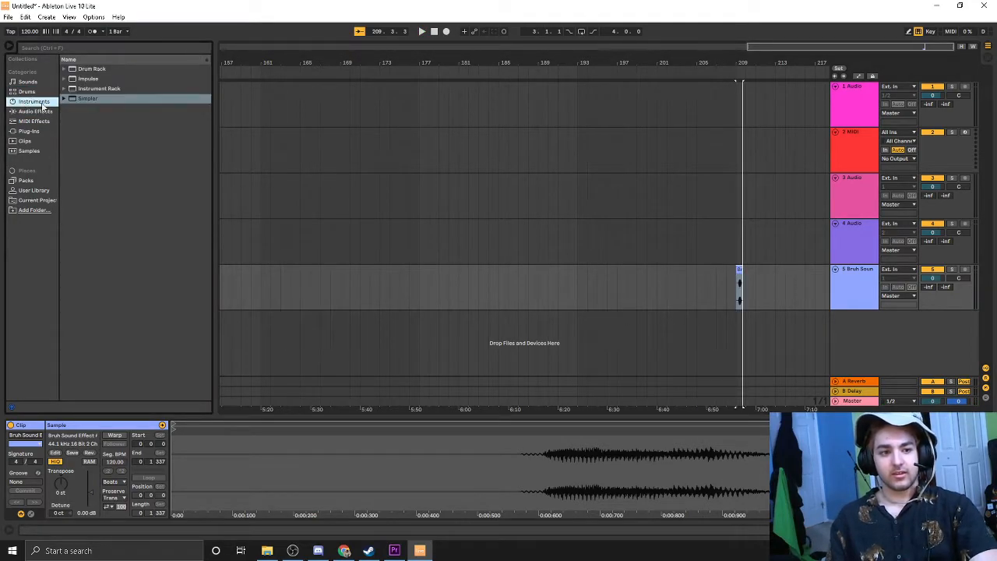
{"action": "left_click", "coordinate": [28, 81]}
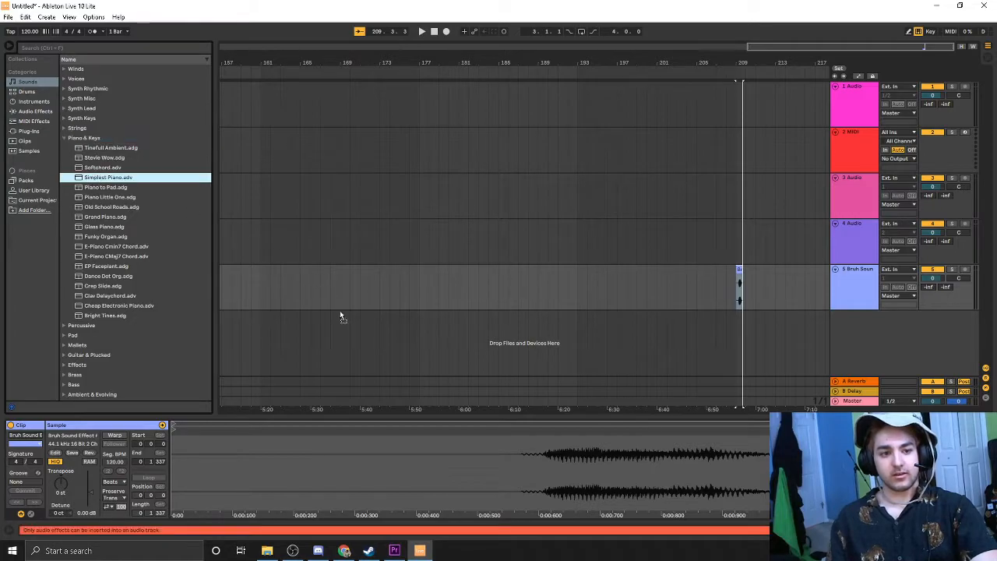
{"action": "left_click", "coordinate": [714, 314]}
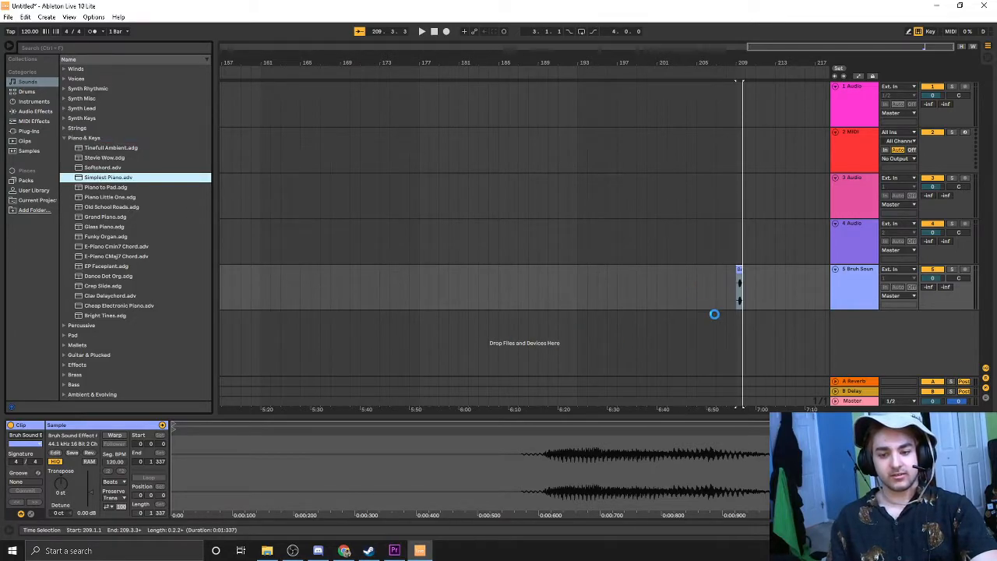